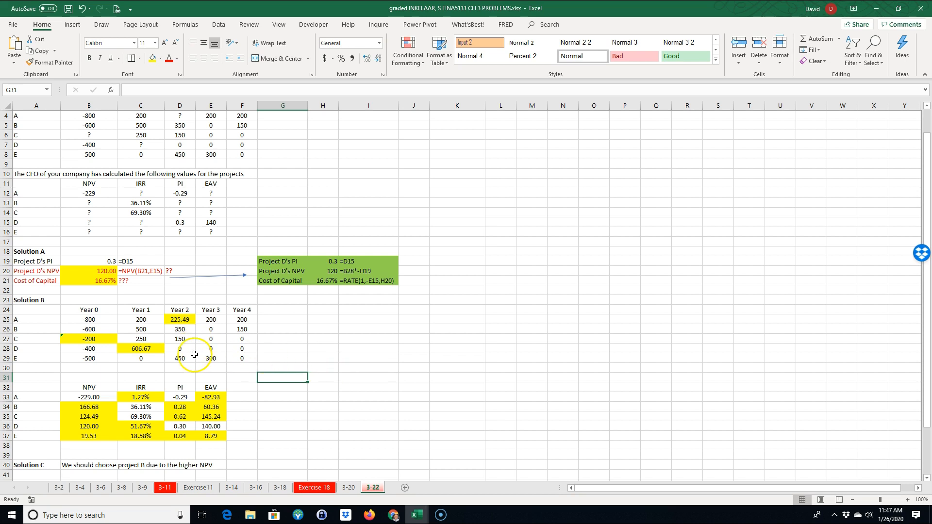
mouse_move(151, 417)
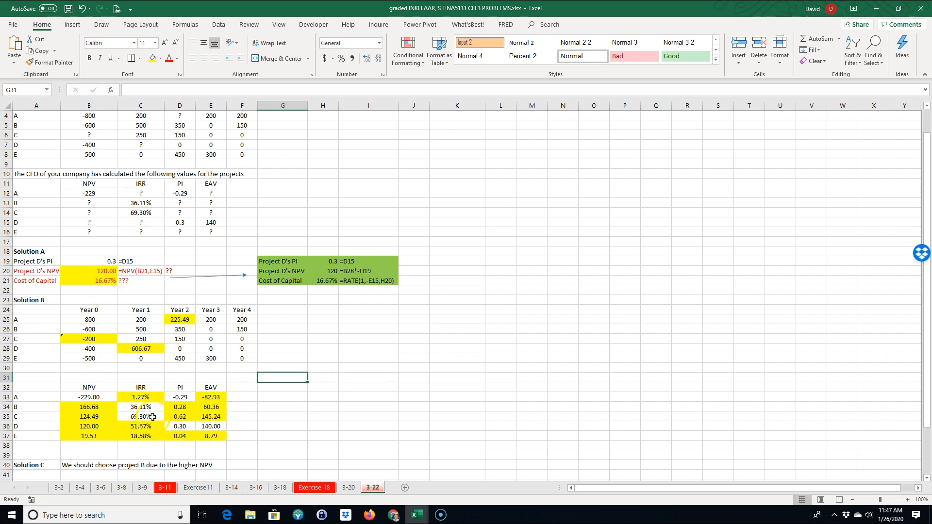
mouse_move(254, 413)
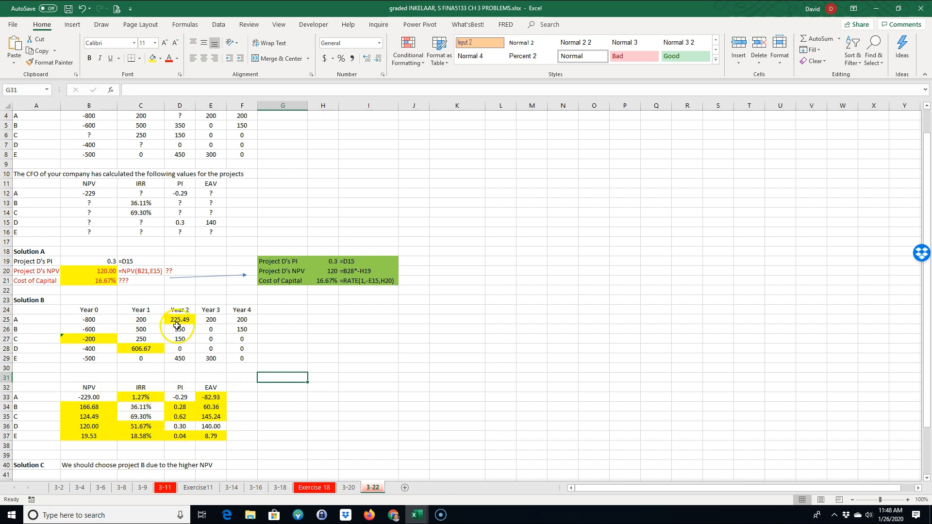
Review project A's Year 0–4 cash flows, cost of capital and -229.00 NPV
left_click(180, 319)
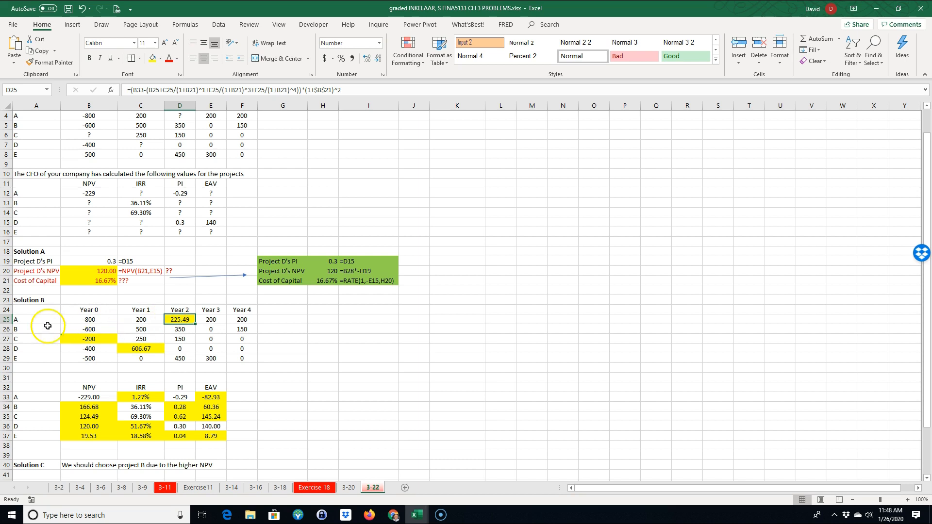
mouse_move(144, 329)
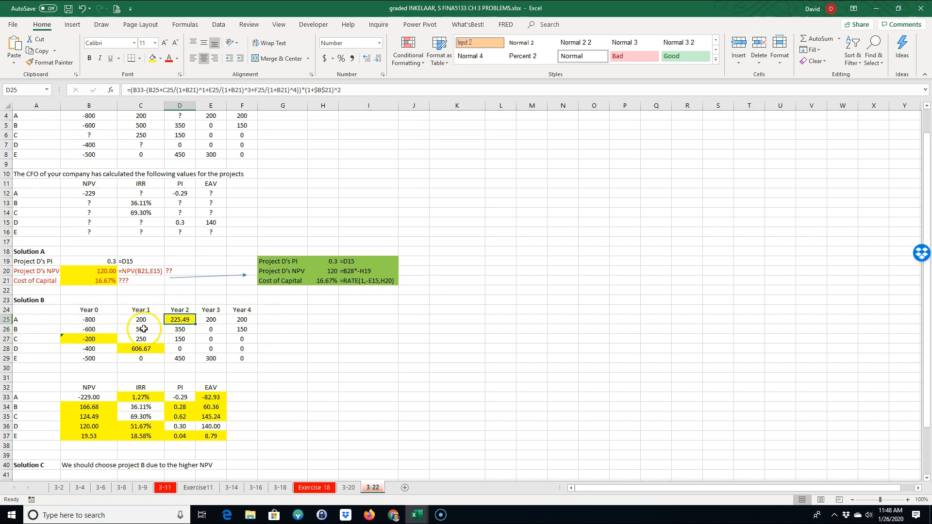
left_click(89, 319)
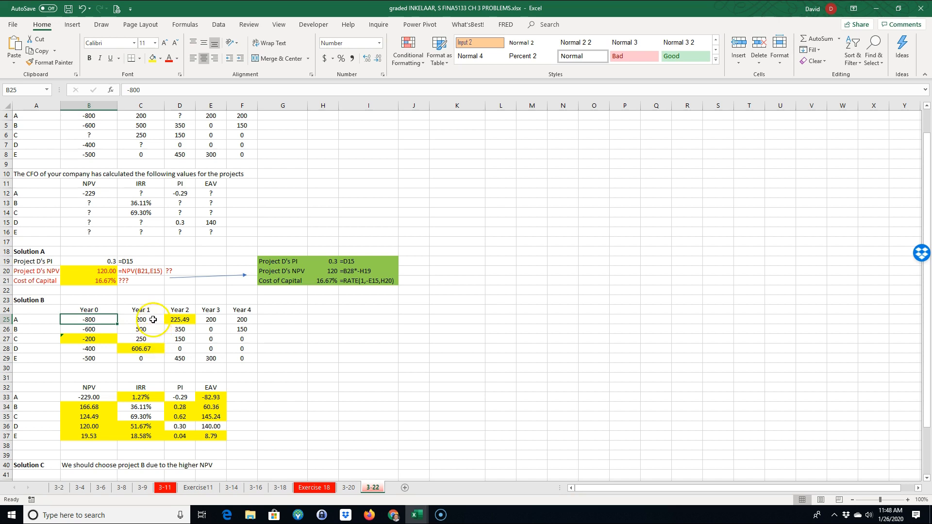
left_click(242, 319)
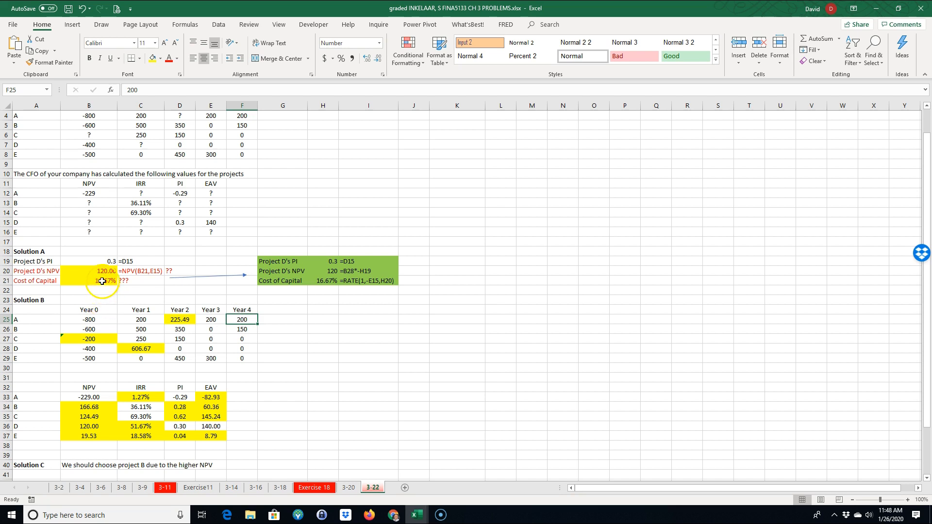
left_click(88, 281)
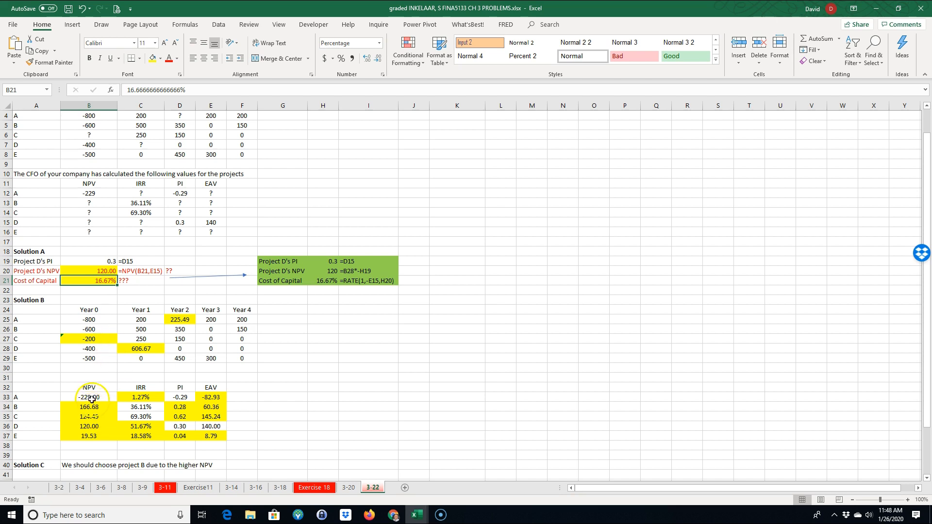
left_click(89, 397)
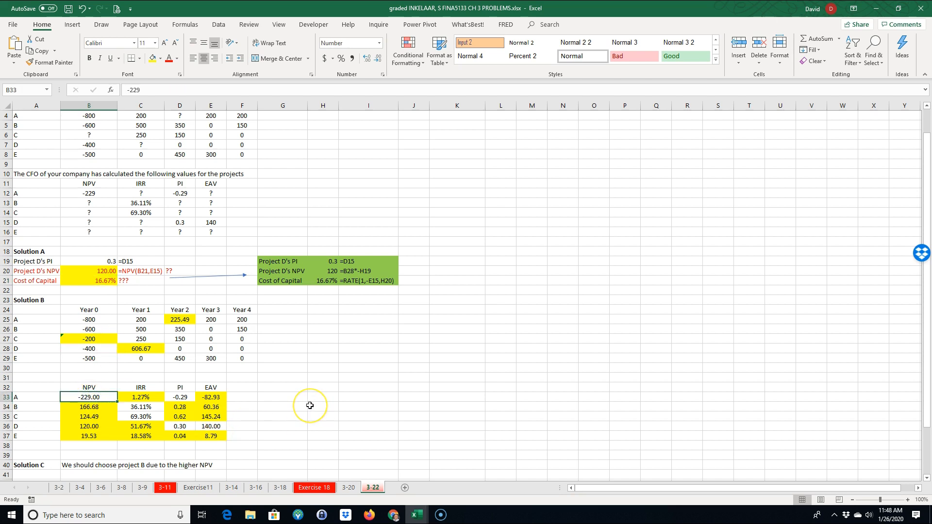
mouse_move(184, 325)
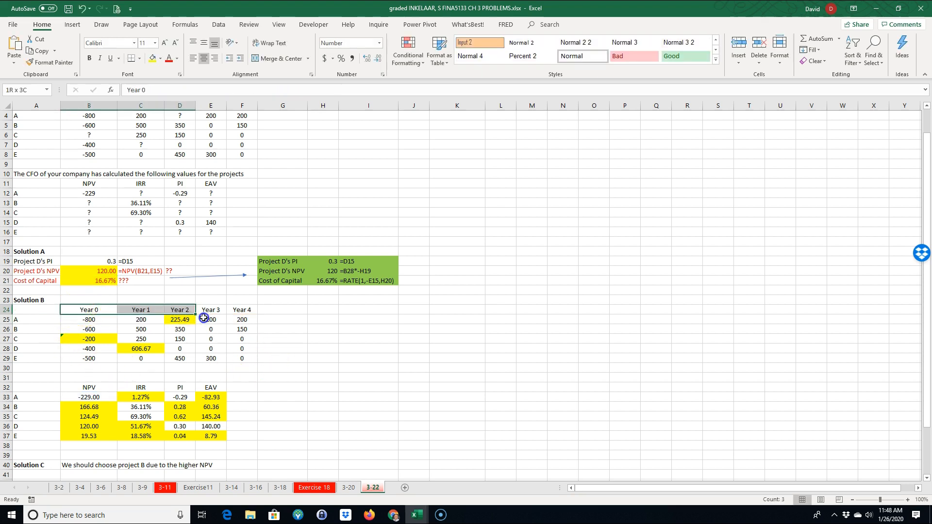
Copy project A's Year 0–4 headings and cash flows to L21, with Year 2 at 200.00
right_click(89, 318)
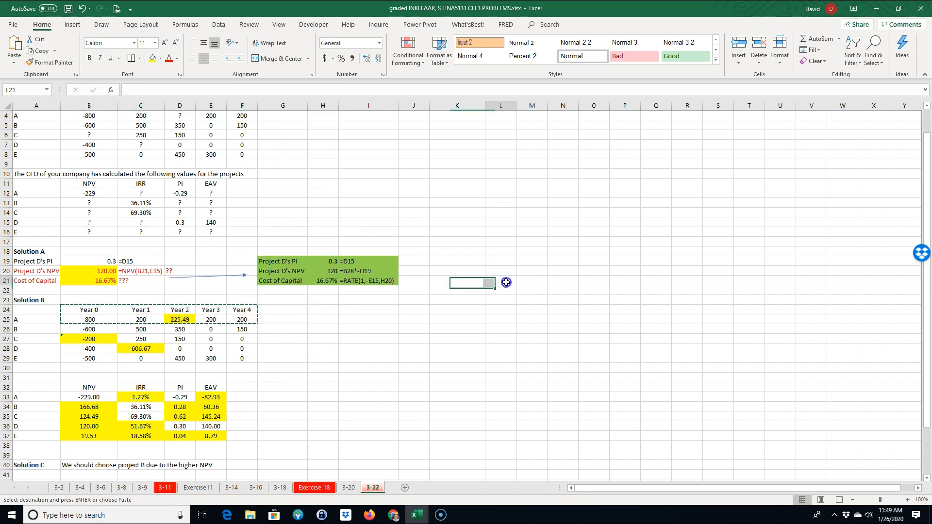
key("enter")
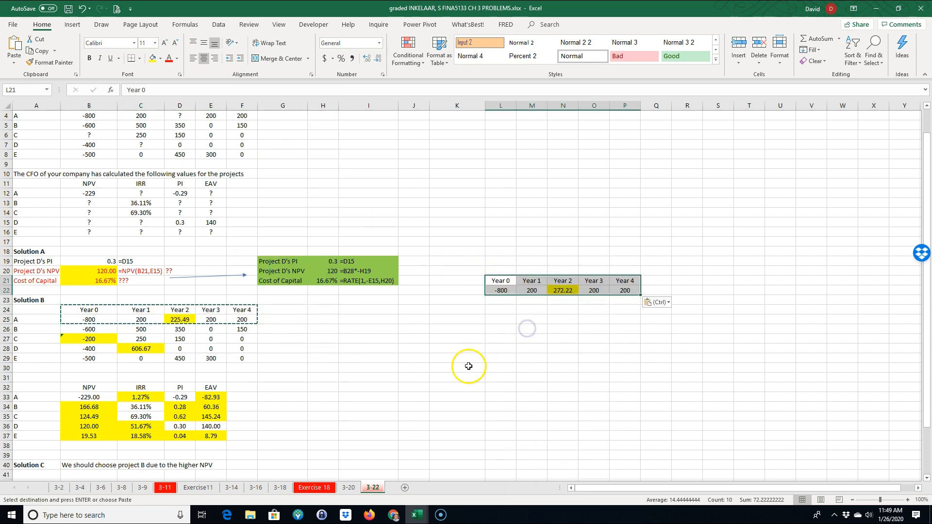
mouse_move(469, 343)
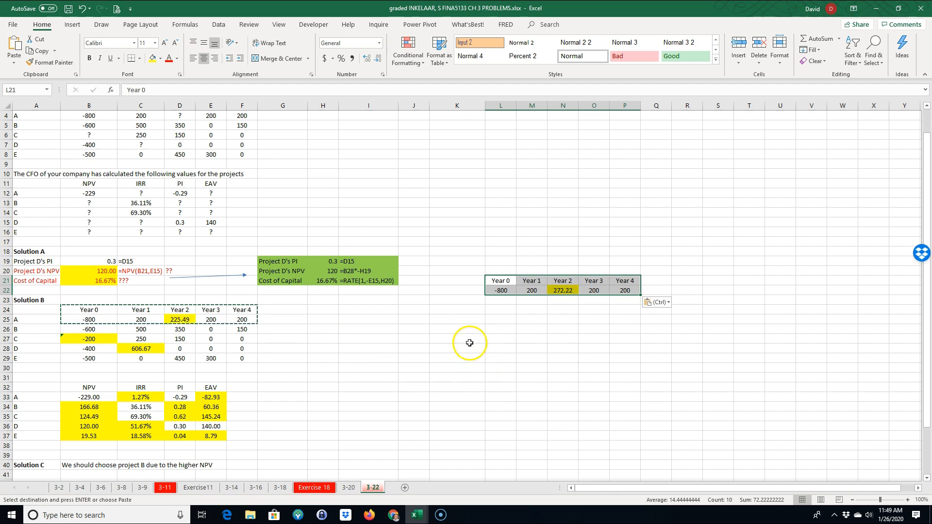
left_click(562, 290)
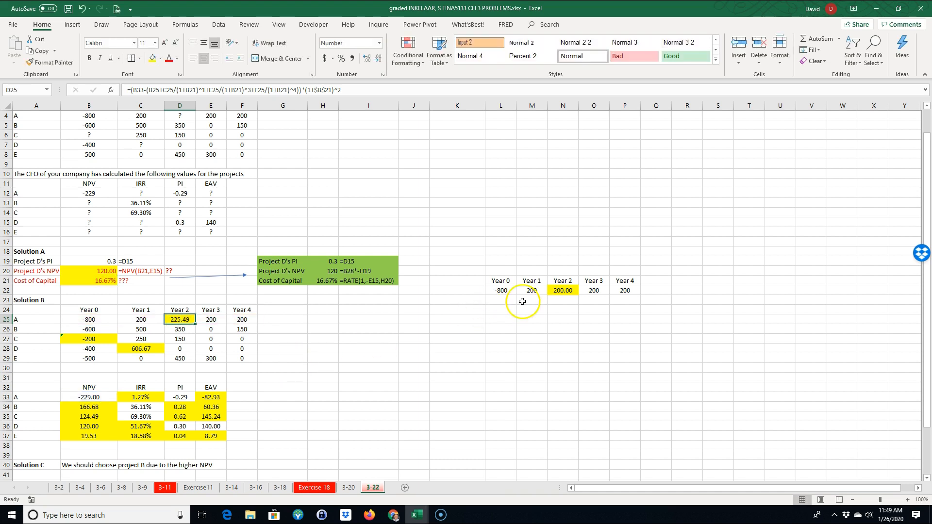
left_click(562, 291)
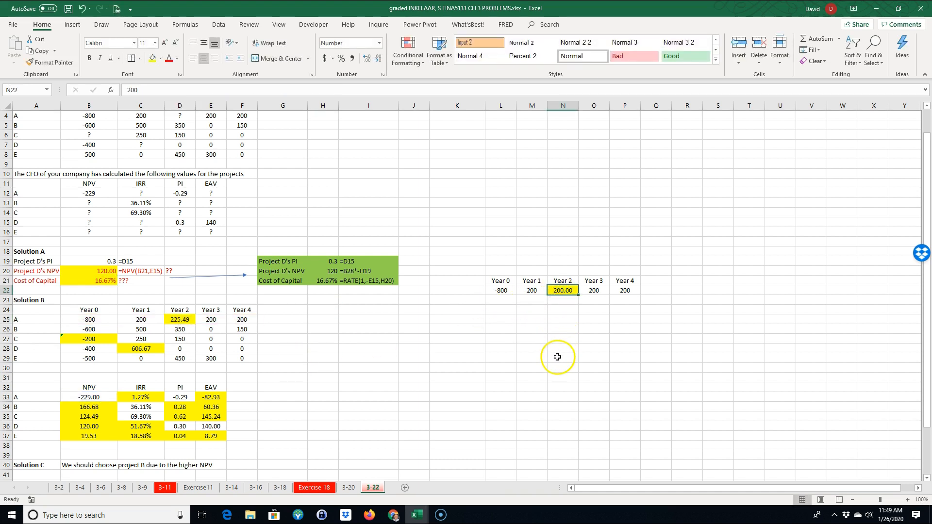
left_click(561, 357)
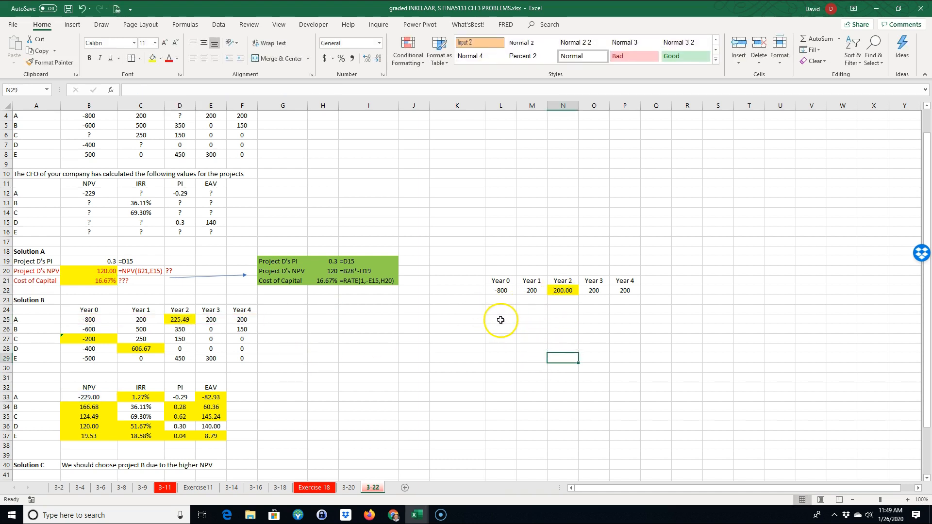
left_click(501, 320)
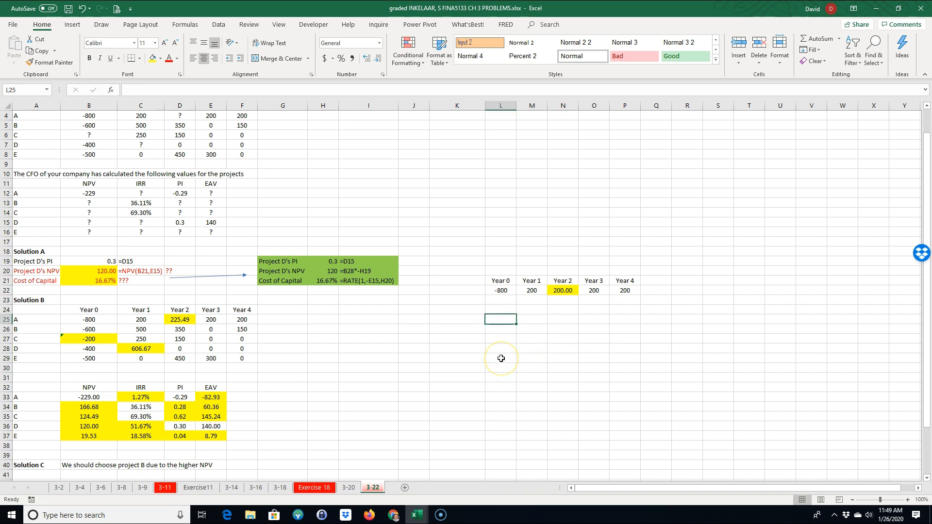
Enter =NPV(B21, M22:P22)+L22 in L25, giving -247.73, and compare with -229.00
type("=NPV(")
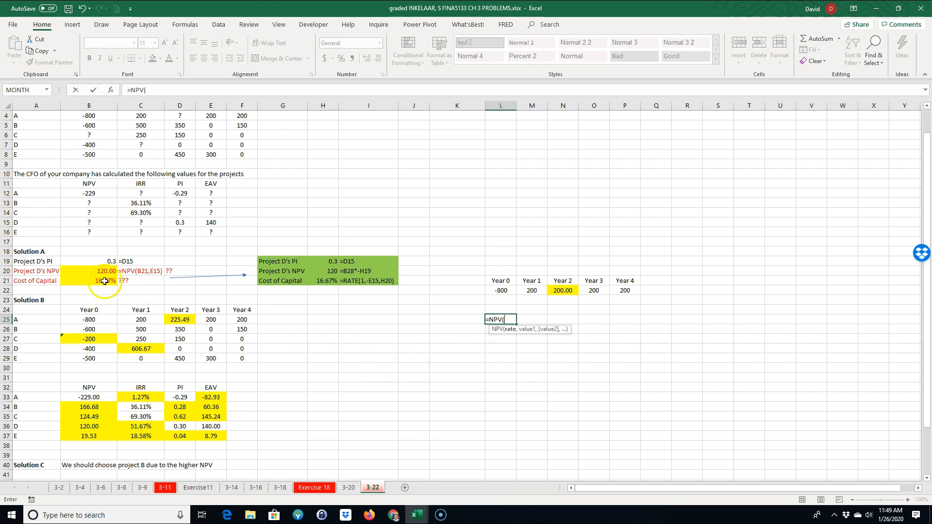
left_click(87, 280)
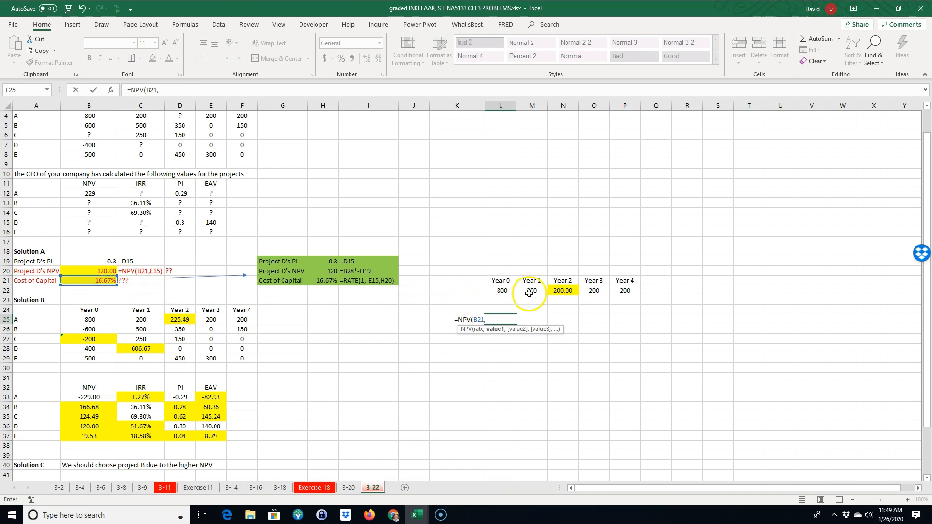
left_click_drag(531, 291, 624, 291)
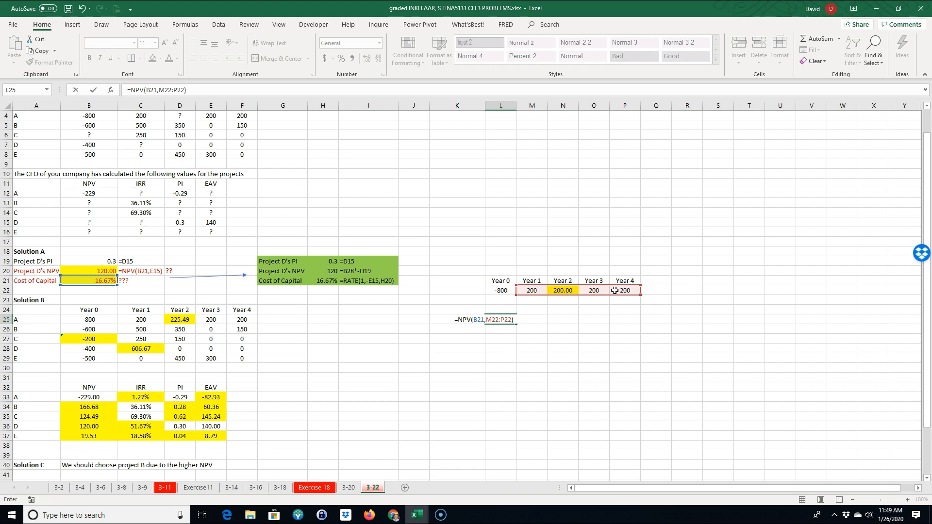
type("+")
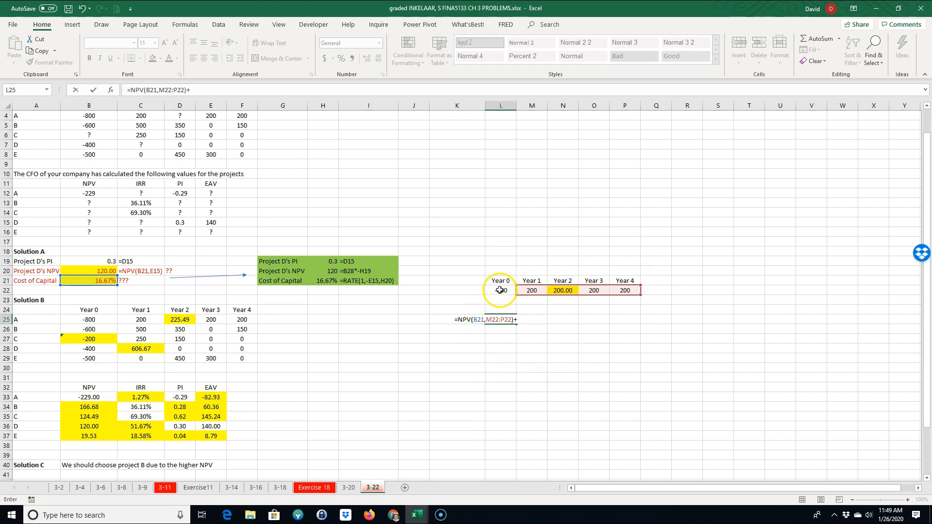
left_click(501, 290)
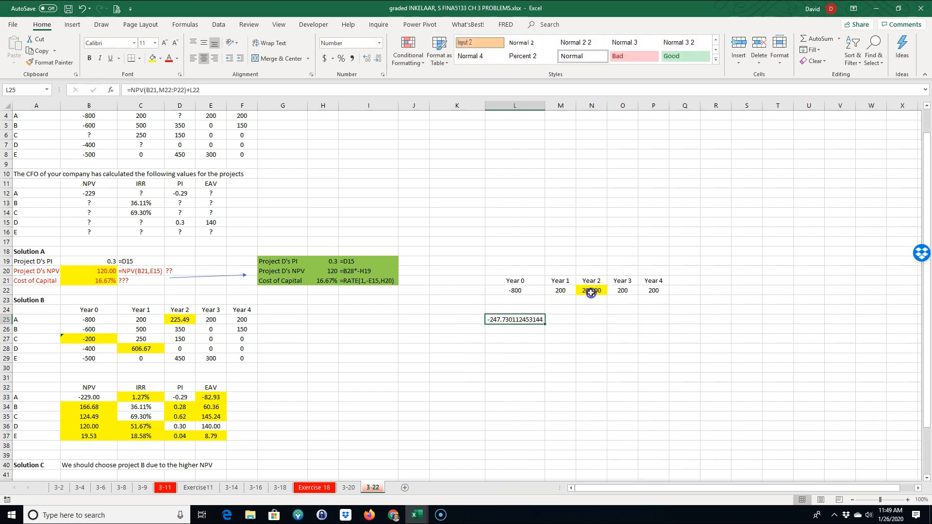
left_click(590, 290)
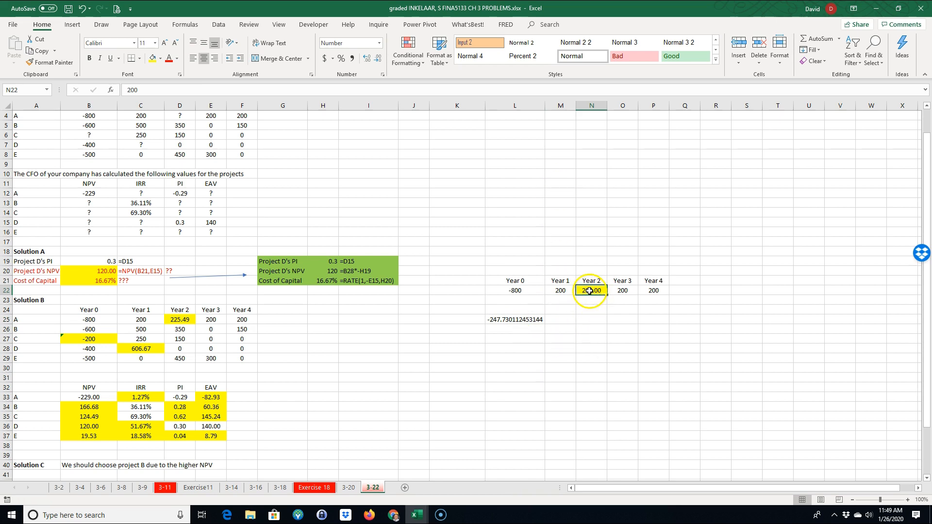
left_click(504, 319)
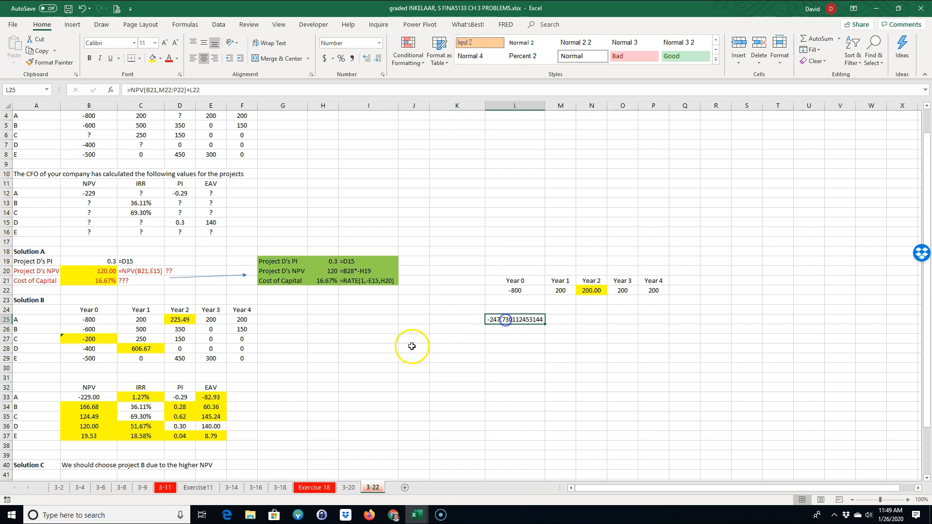
left_click(89, 397)
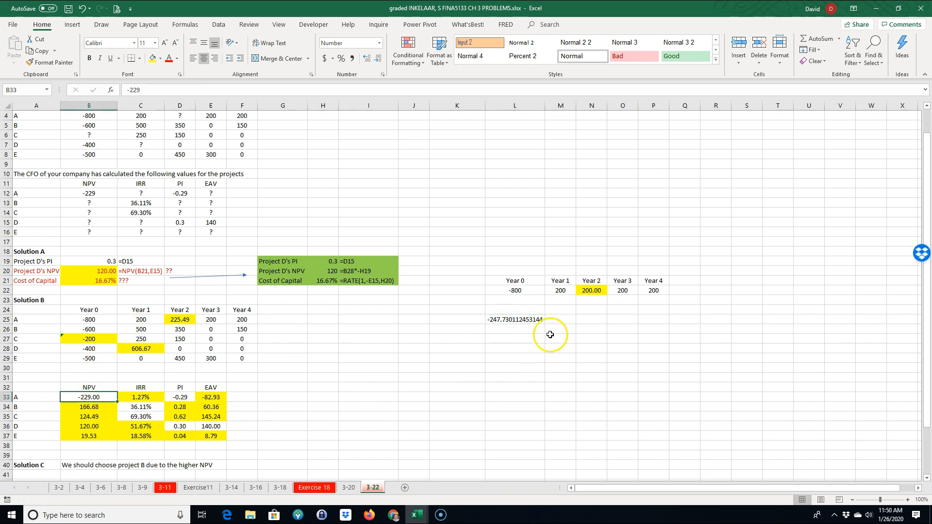
Place the -229 target (=B33) and the difference (=L25-M25) beside the side-area NPV
left_click(560, 320)
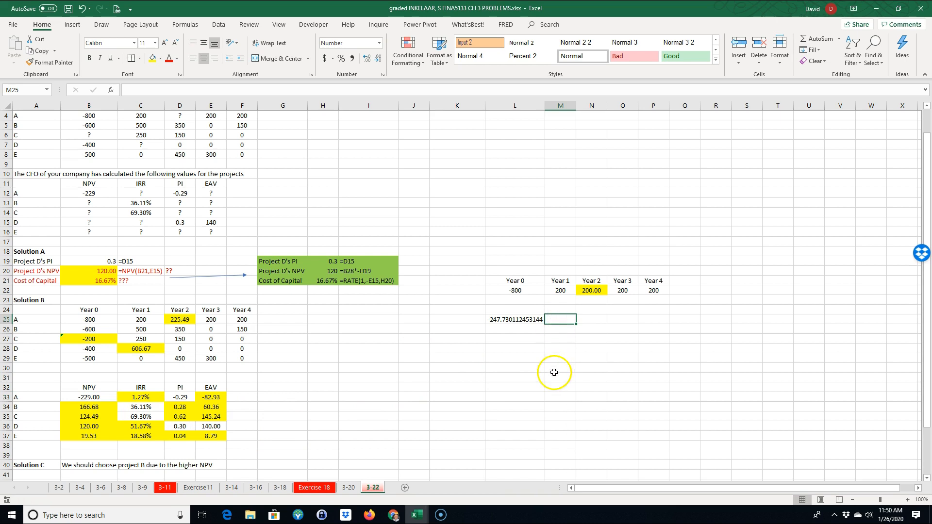
mouse_move(543, 371)
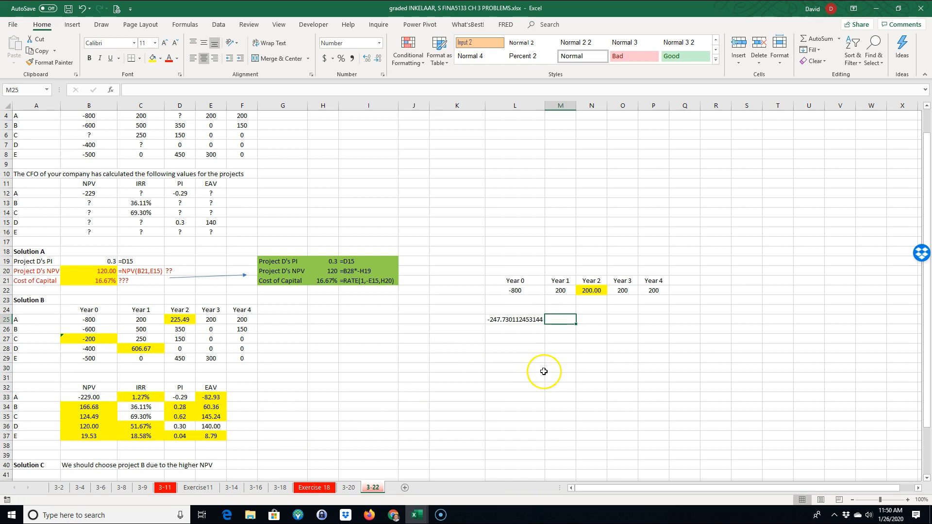
left_click(88, 397)
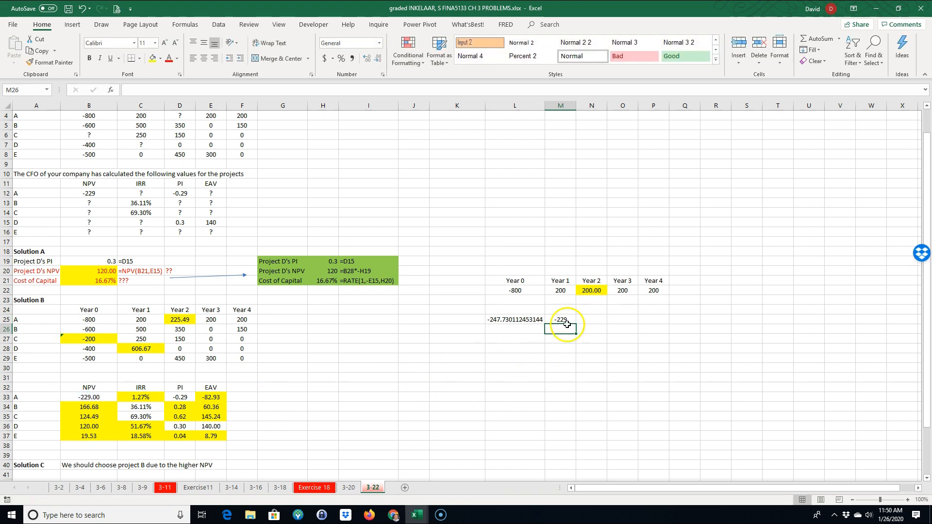
left_click(590, 319)
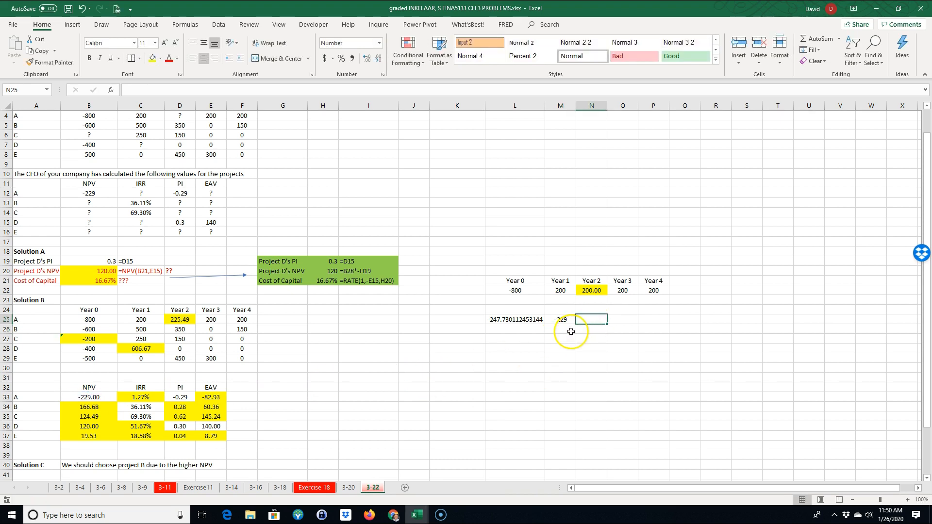
left_click(515, 319)
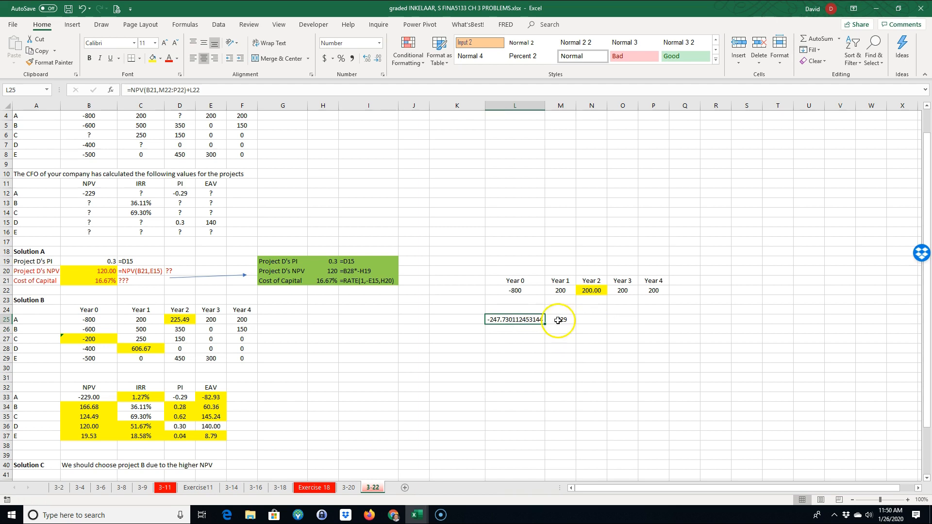
left_click(590, 319)
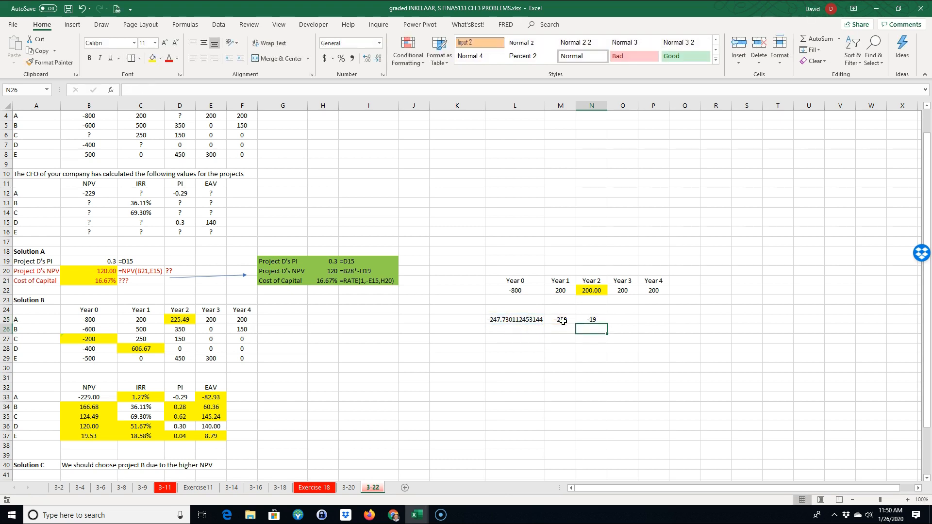
left_click(591, 319)
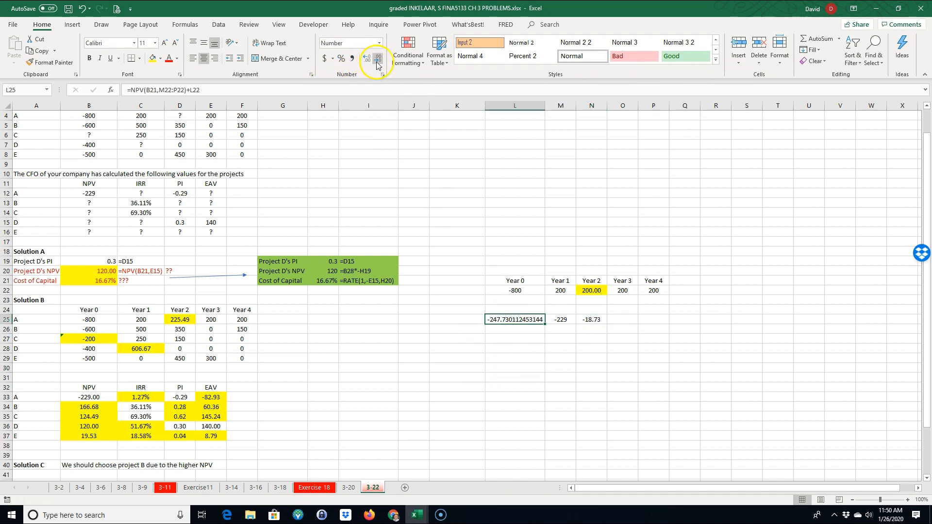
Round the NPV to -247.73 and review the target, Year 2 and -18.73 difference
left_click(380, 58)
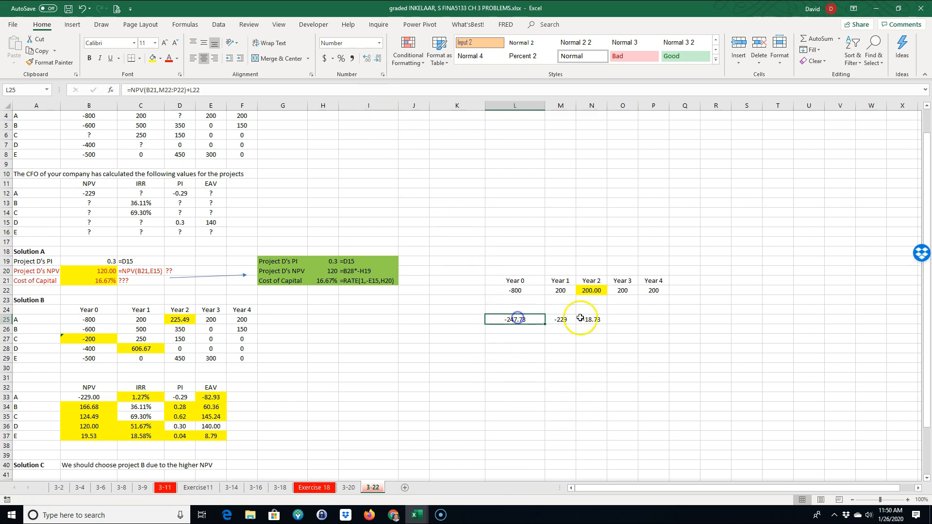
left_click(560, 319)
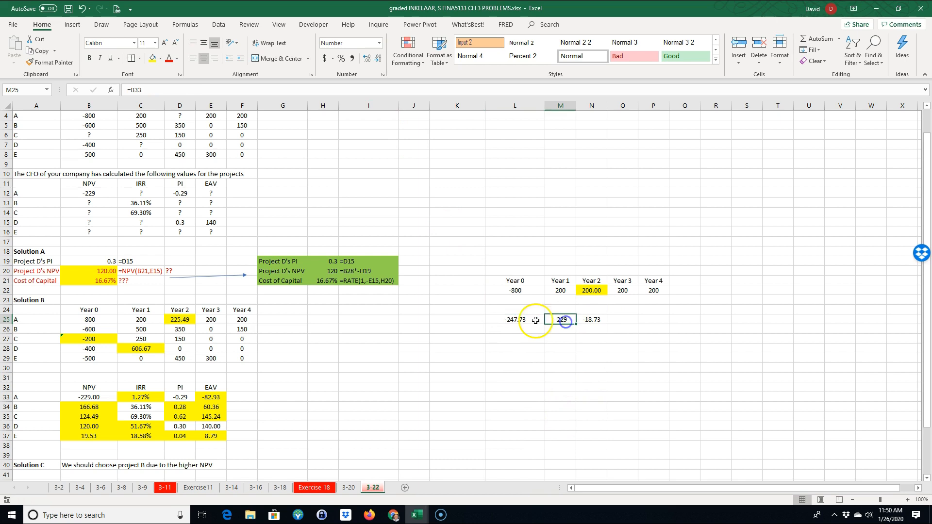
left_click(591, 290)
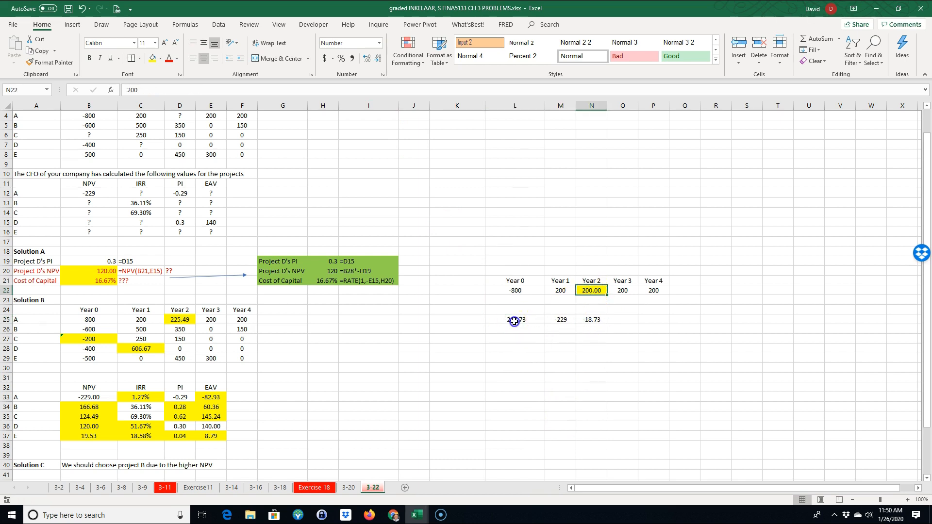
left_click(591, 320)
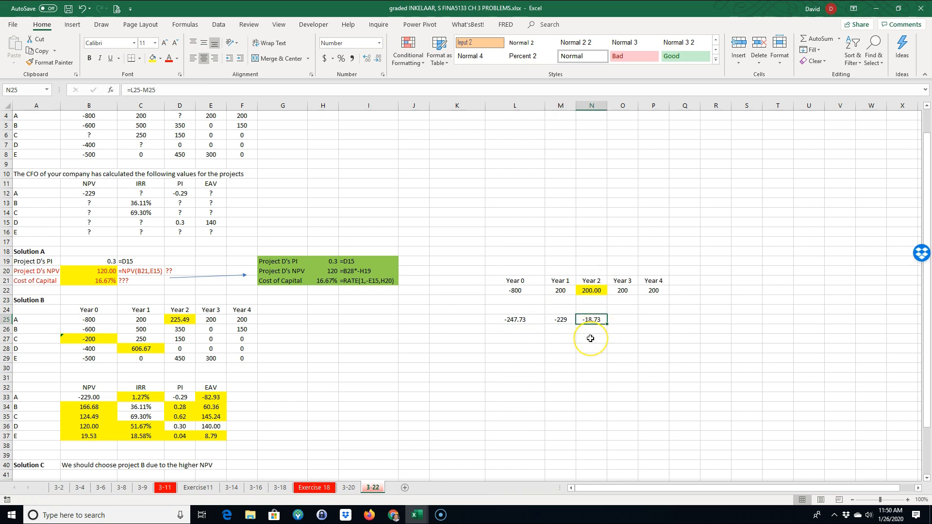
mouse_move(598, 332)
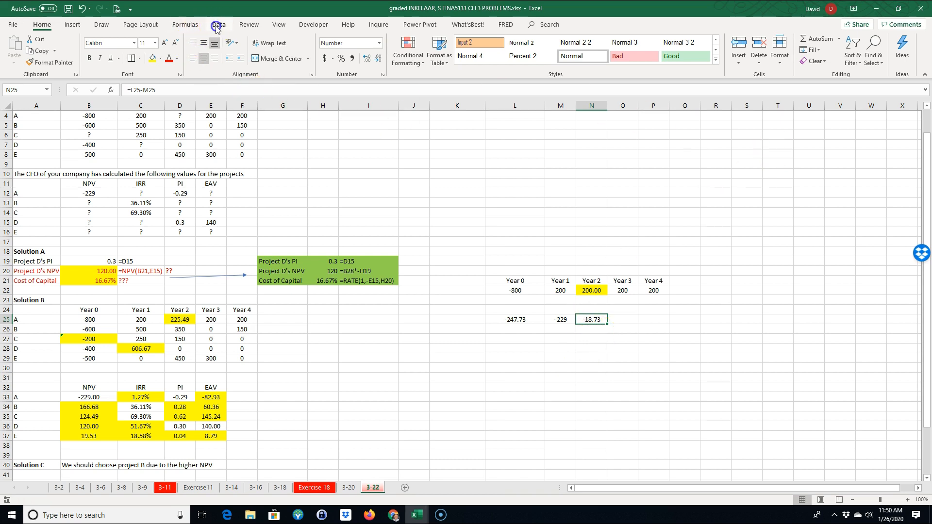
Confirm the Solver Add-in is ticked under File > Options > Add-ins
left_click(219, 24)
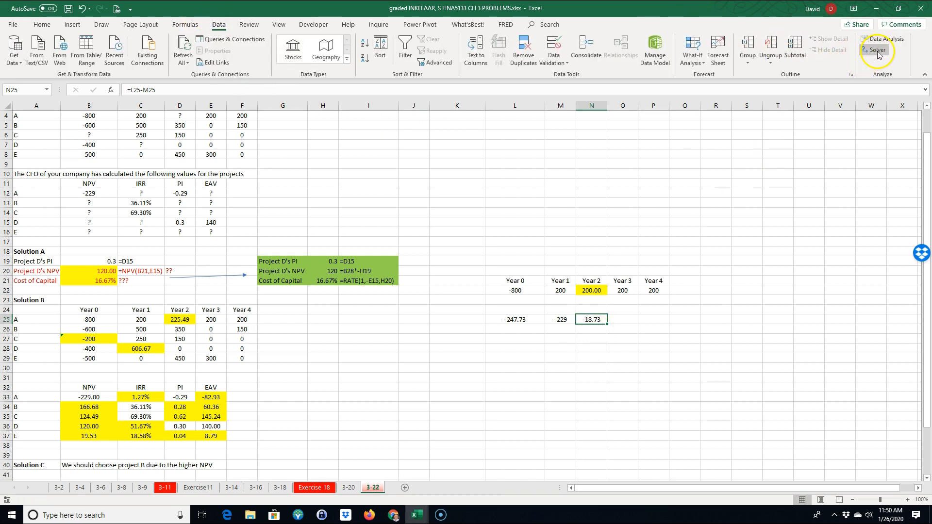
mouse_move(881, 52)
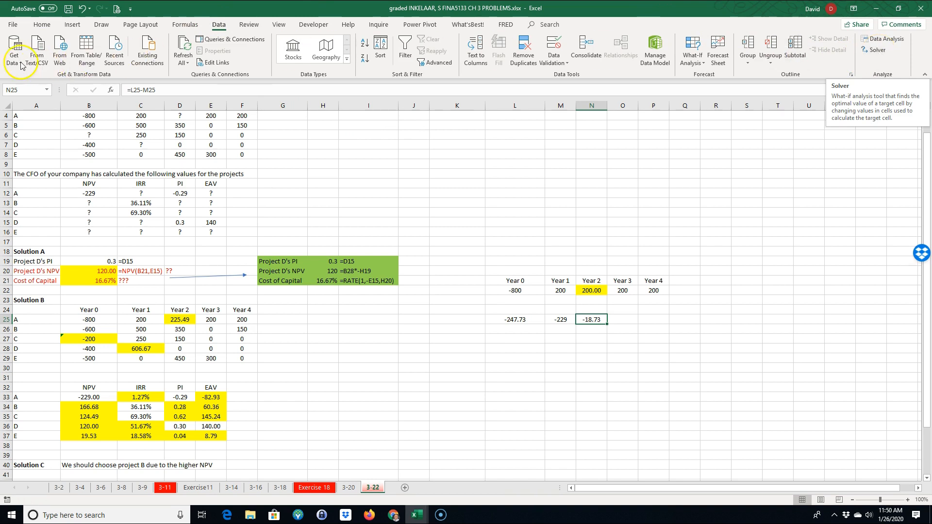
left_click(16, 24)
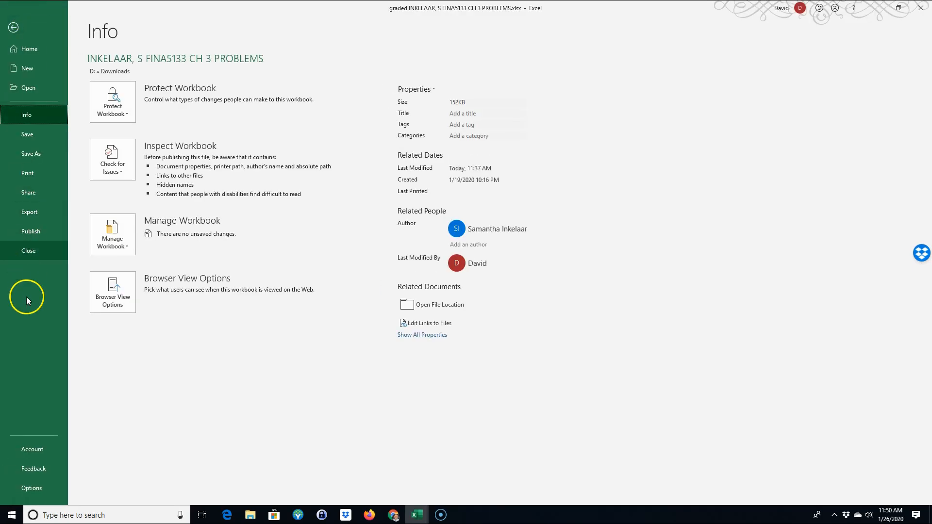
left_click(32, 488)
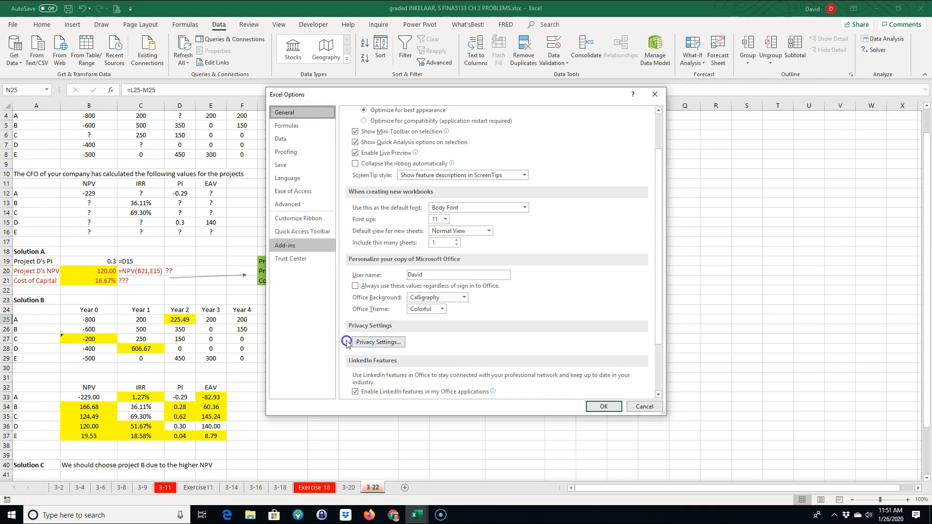
left_click(285, 245)
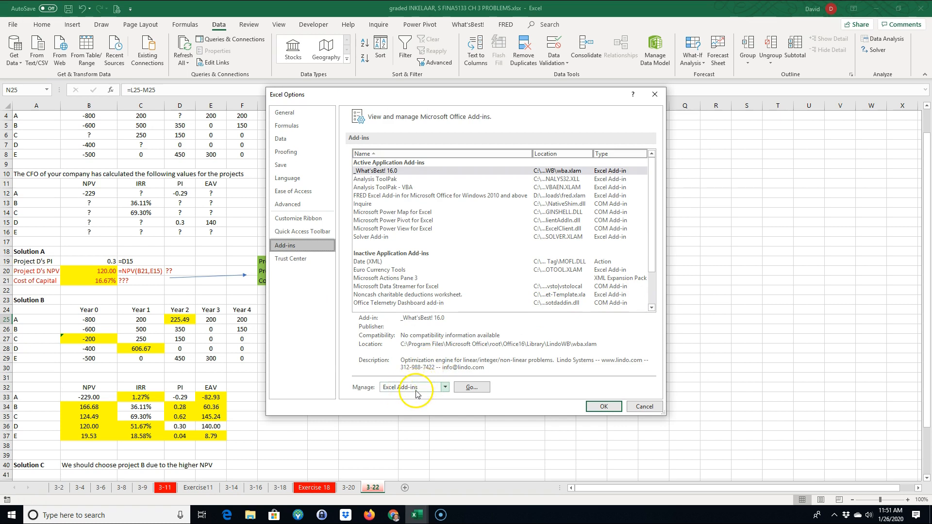
left_click(471, 387)
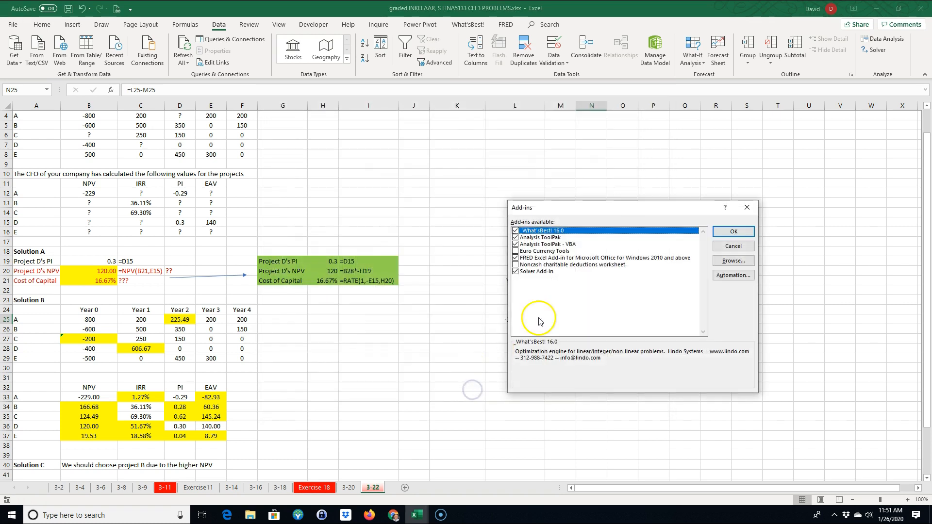
left_click(515, 271)
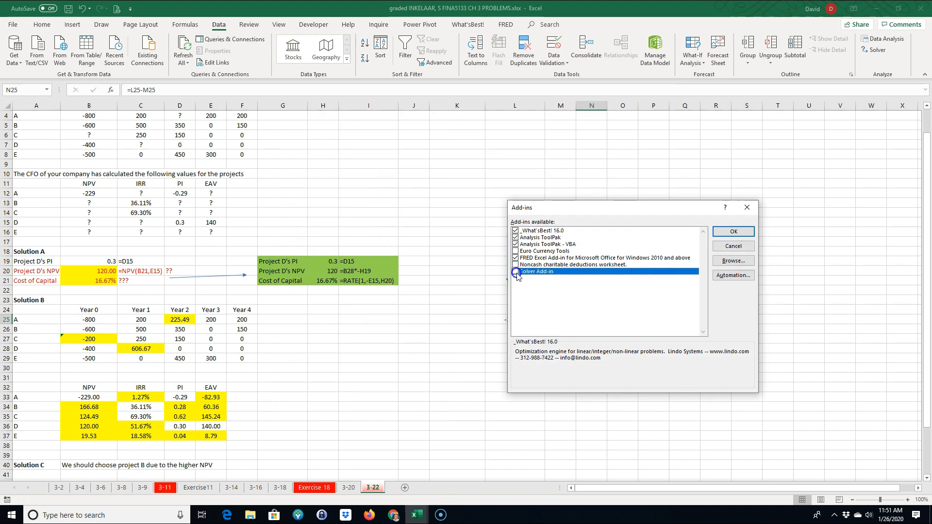
left_click(514, 271)
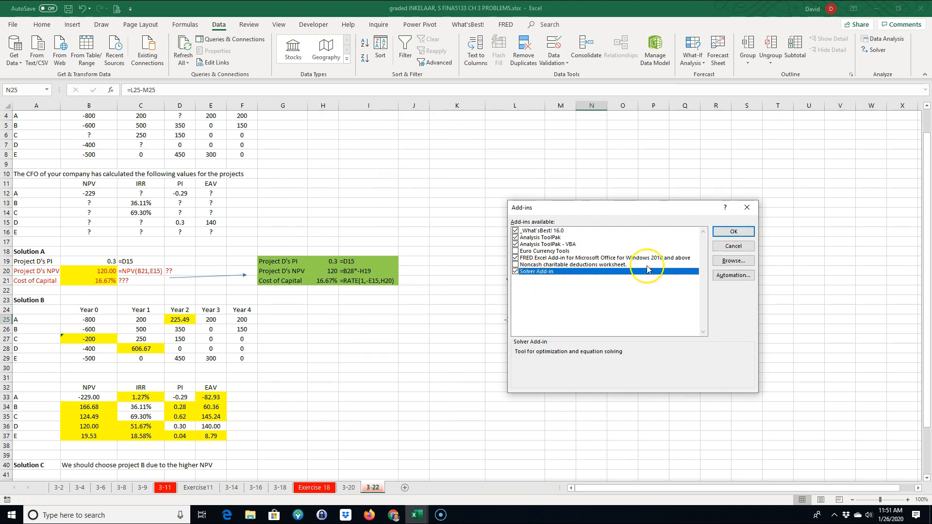
left_click(733, 231)
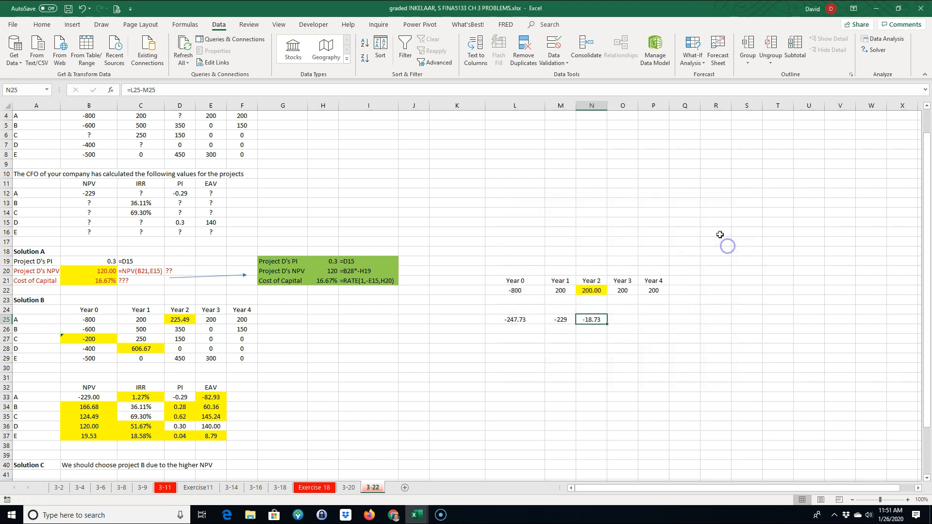
mouse_move(883, 50)
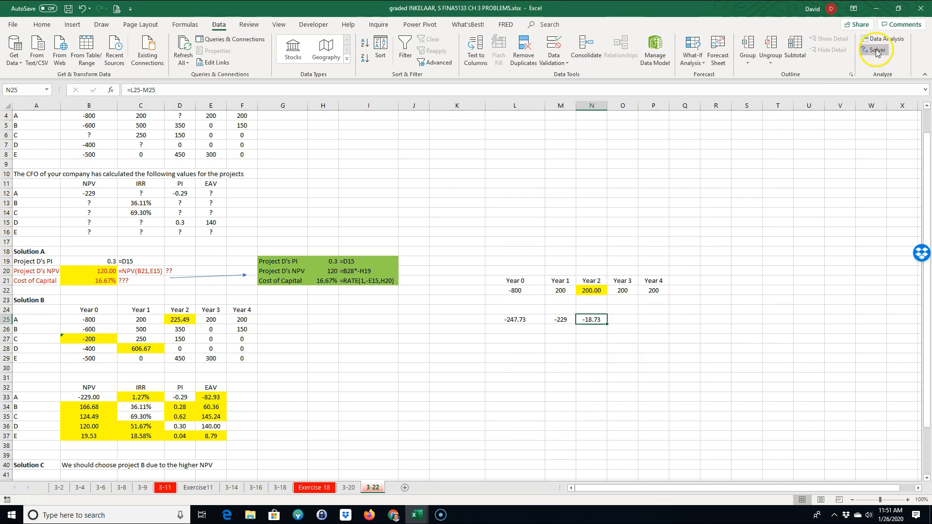
Run Solver setting $N$25 to 0 by changing $N$22, raising Year 2 to 225.49
left_click(879, 49)
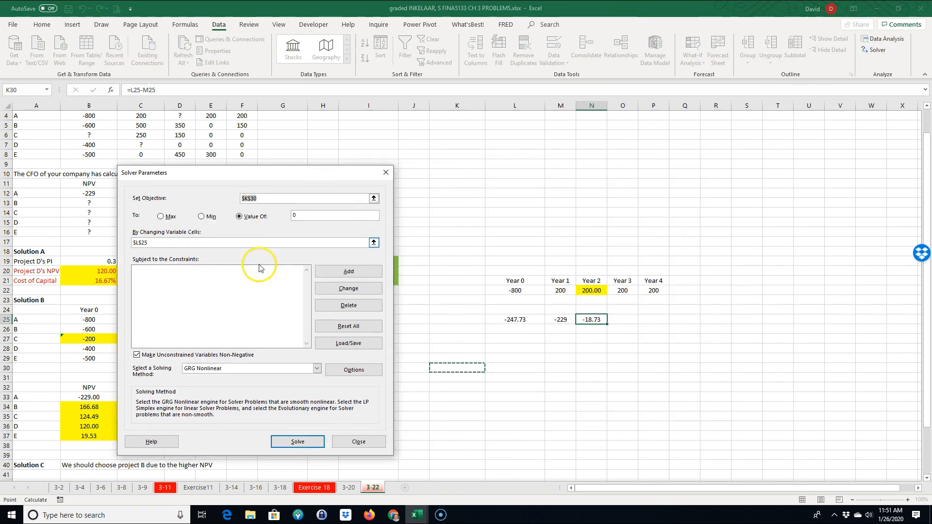
left_click(591, 359)
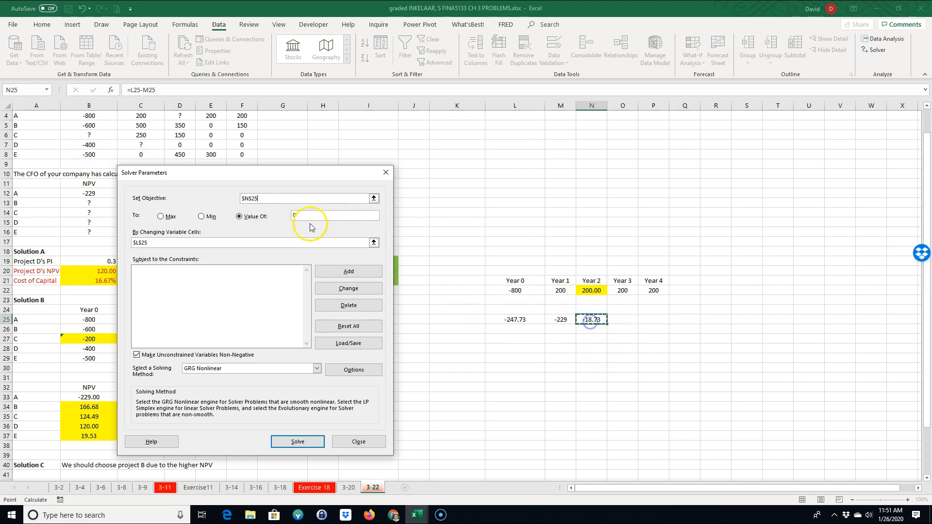
left_click(160, 242)
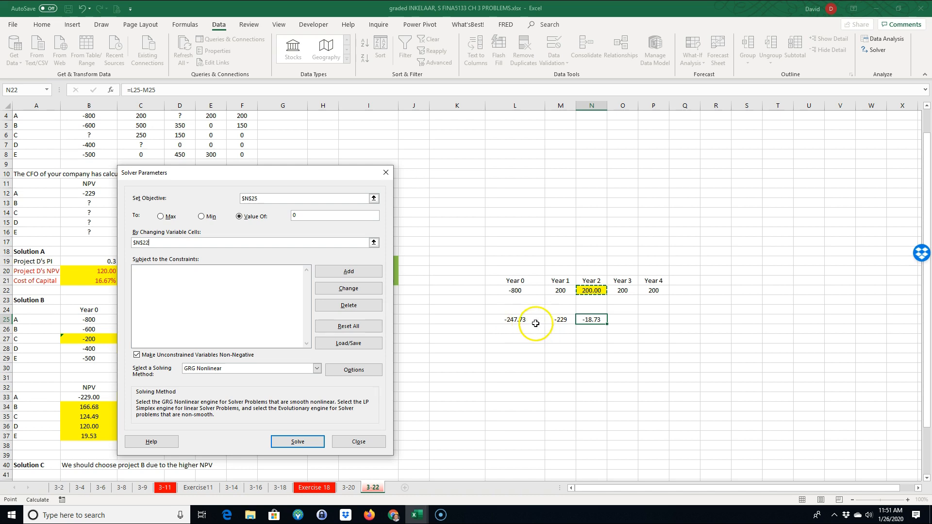
mouse_move(505, 351)
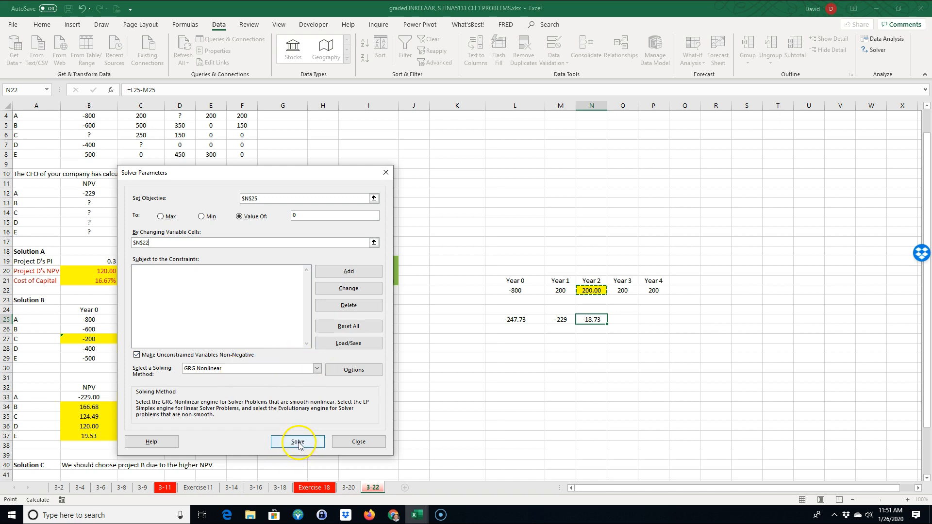
left_click(298, 442)
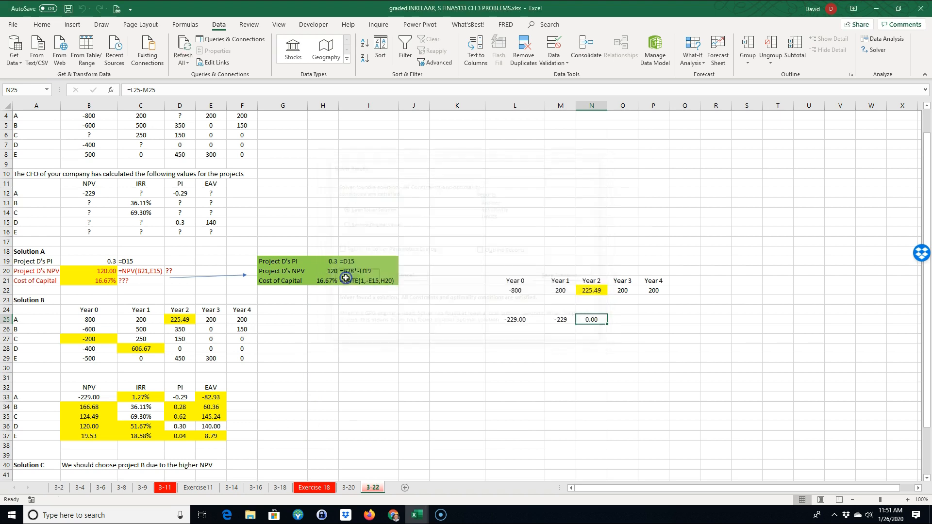
left_click(524, 319)
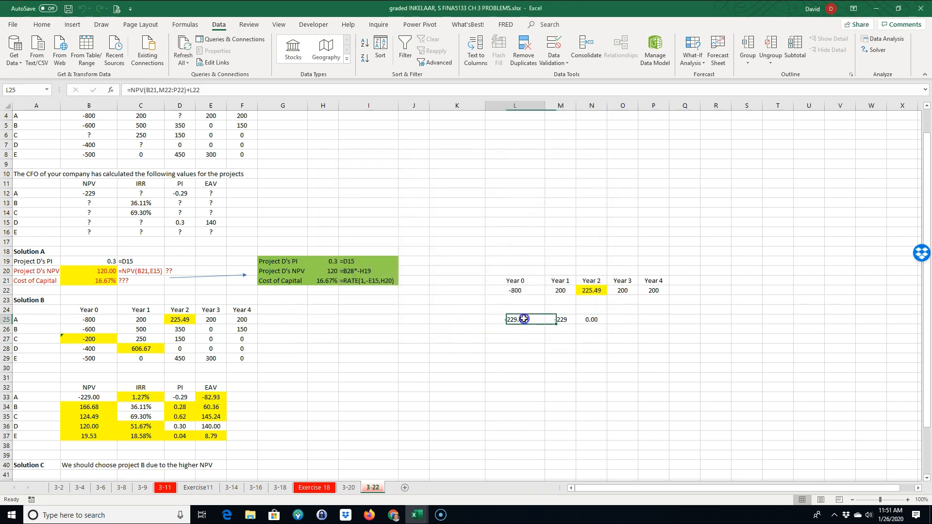
left_click(591, 290)
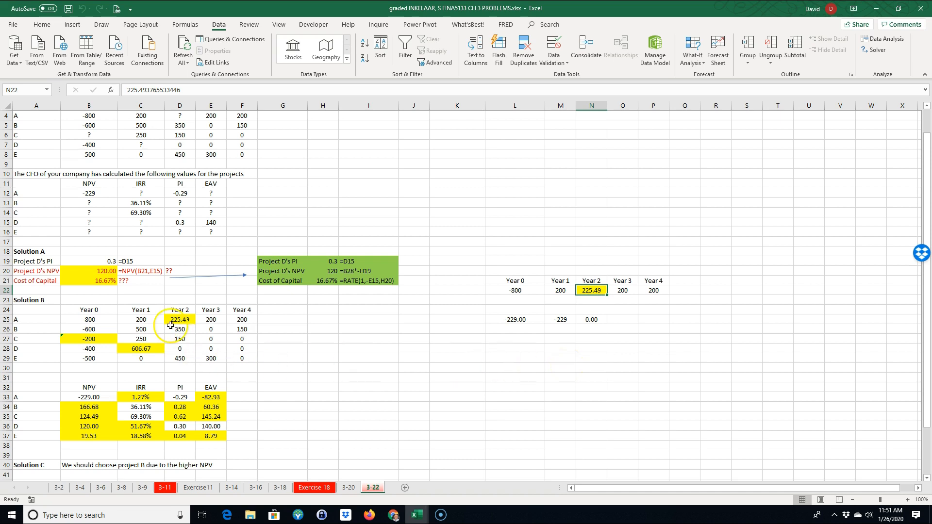
left_click(179, 319)
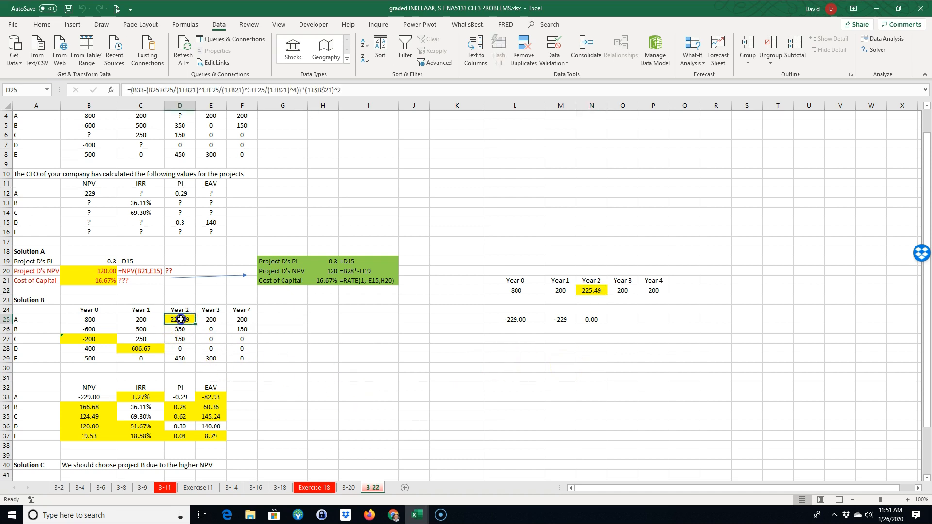
double_click(179, 320)
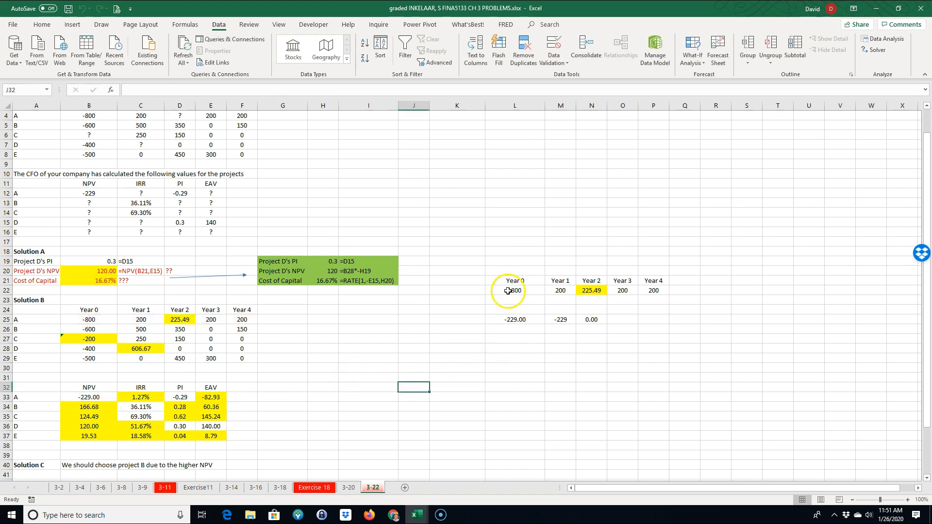
left_click_drag(514, 290, 652, 319)
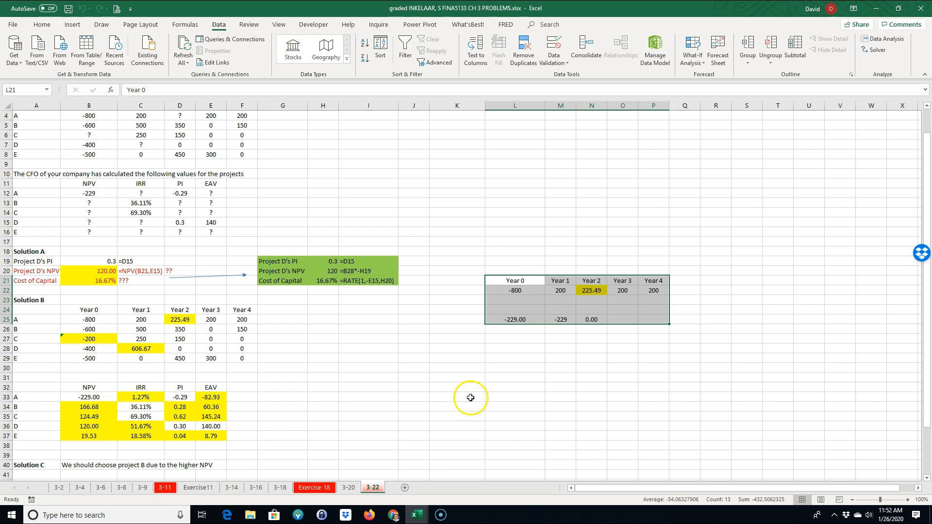
mouse_move(470, 389)
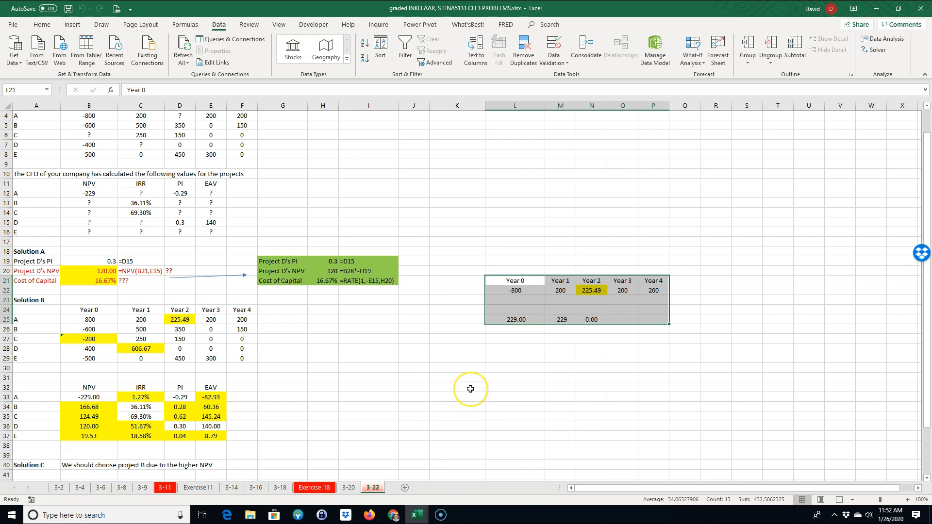
mouse_move(470, 388)
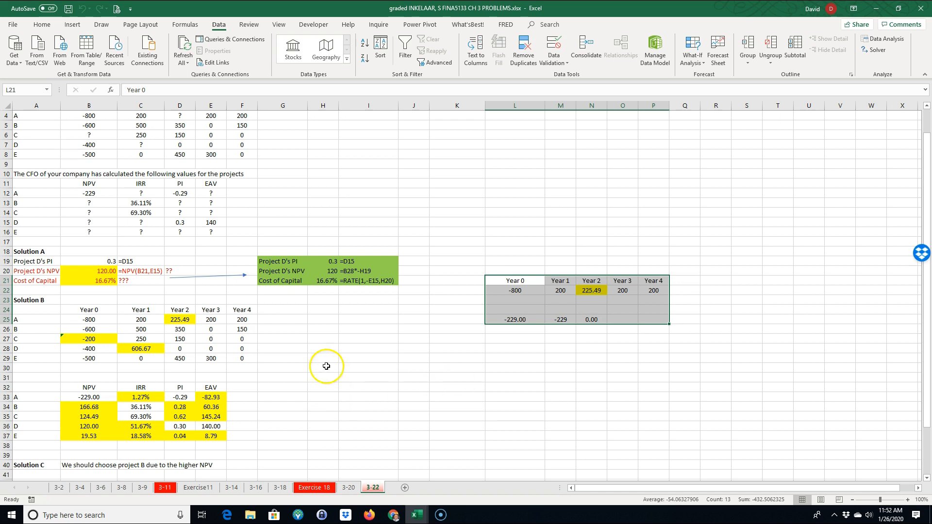
mouse_move(357, 383)
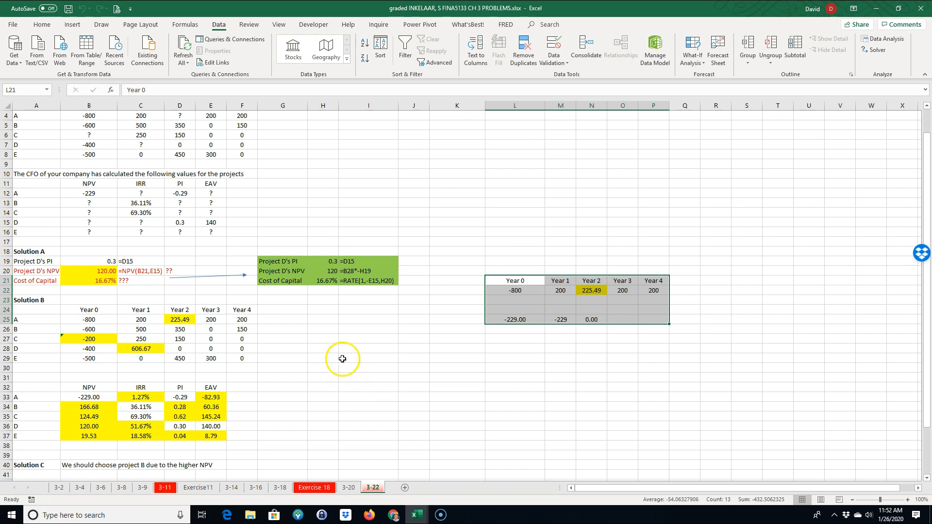
mouse_move(307, 378)
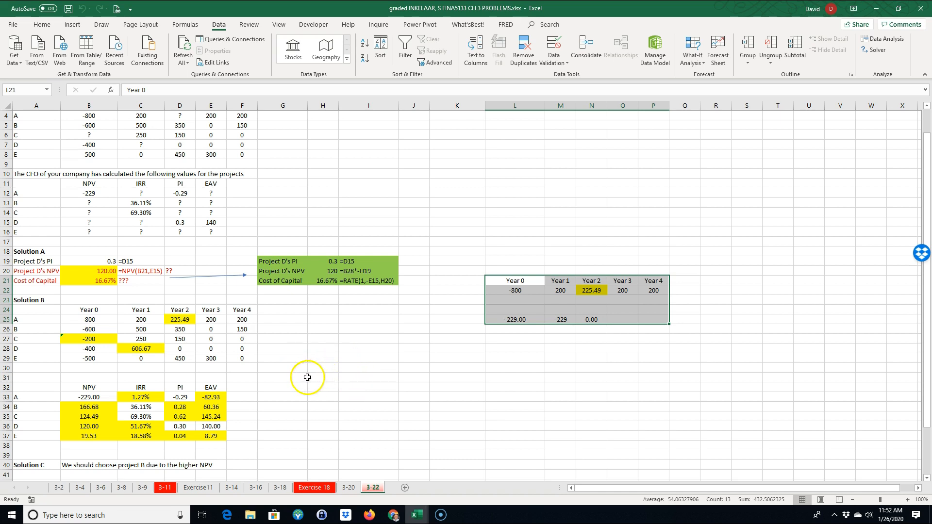
mouse_move(30, 504)
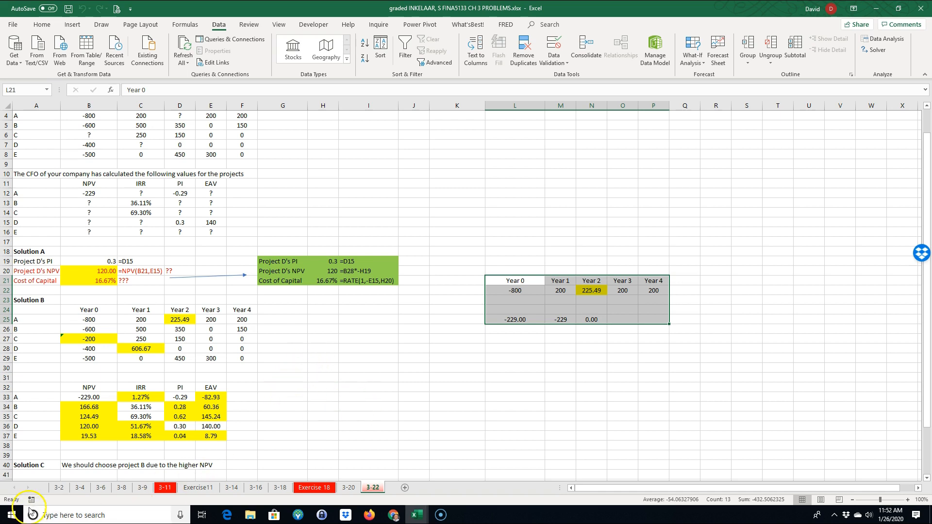